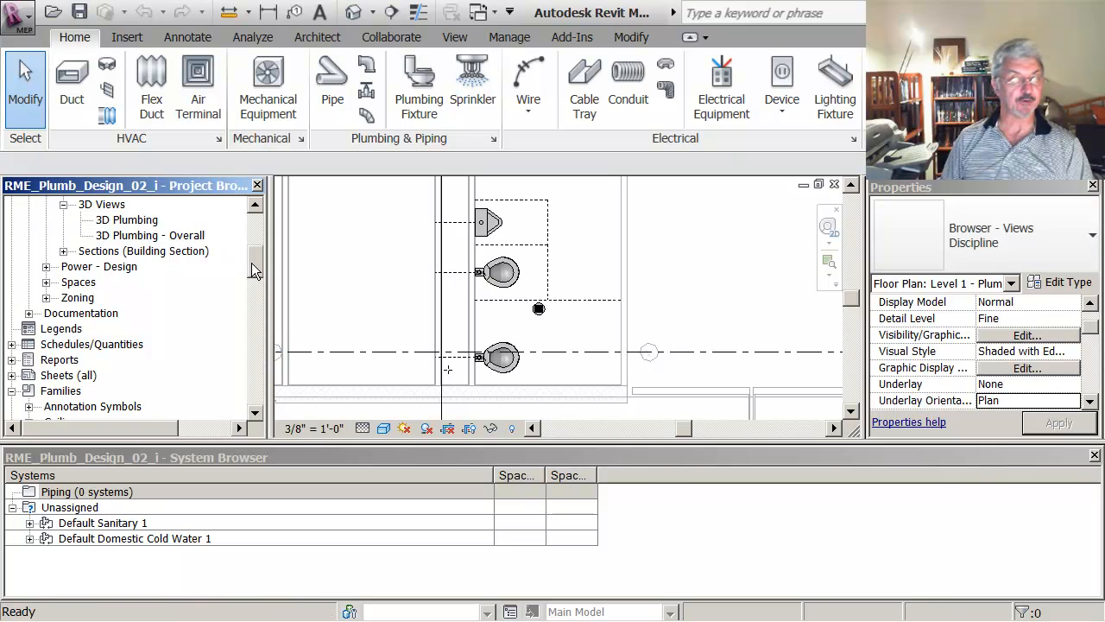
# Bring up the 3D Plumbing view and tile it beside the Level 1 plumbing floor plan.
pyautogui.doubleClick(126, 297)
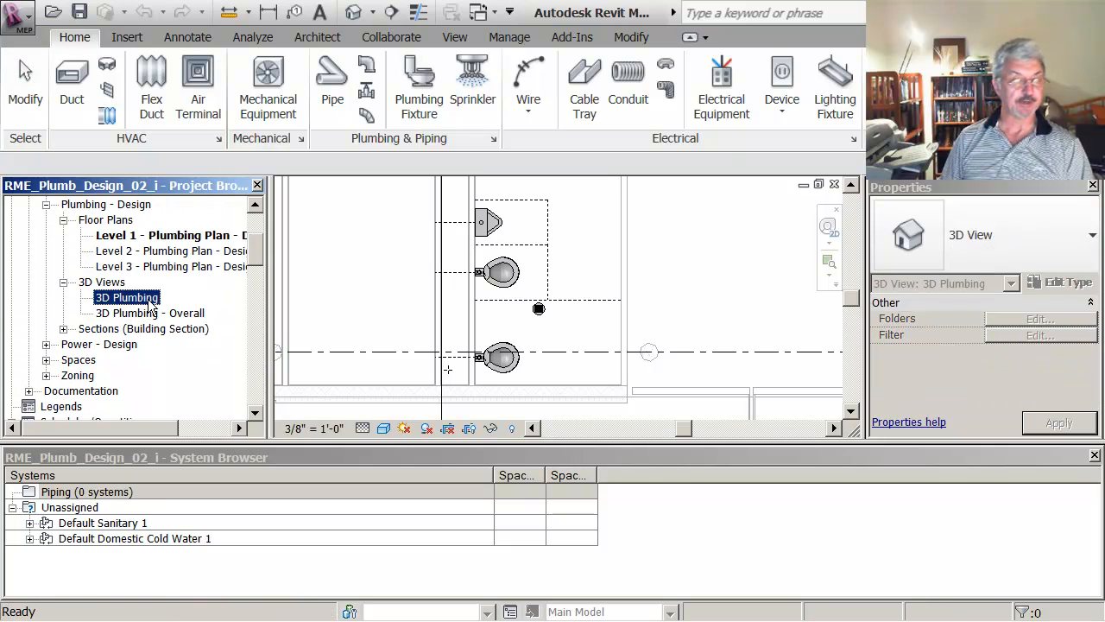
pyautogui.doubleClick(125, 297)
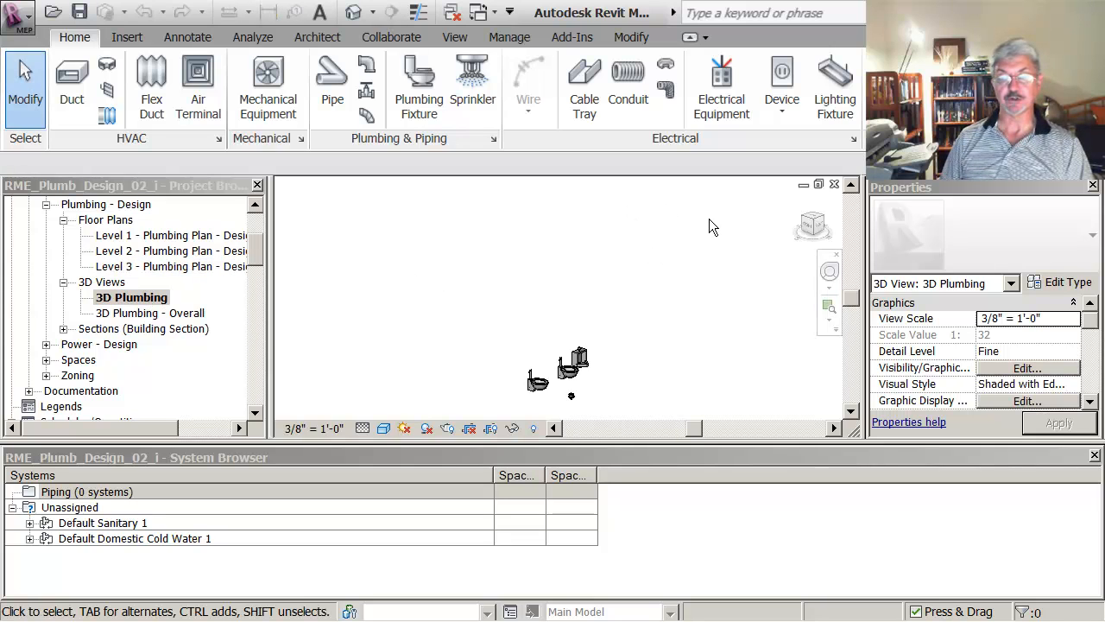
pyautogui.click(455, 38)
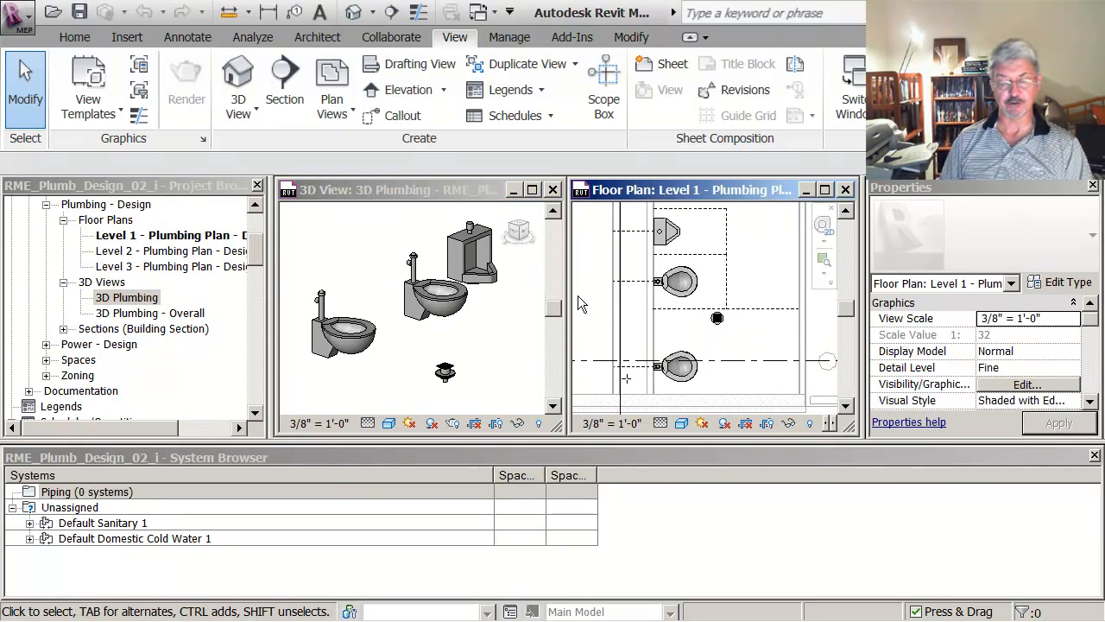
pyautogui.moveTo(658, 283)
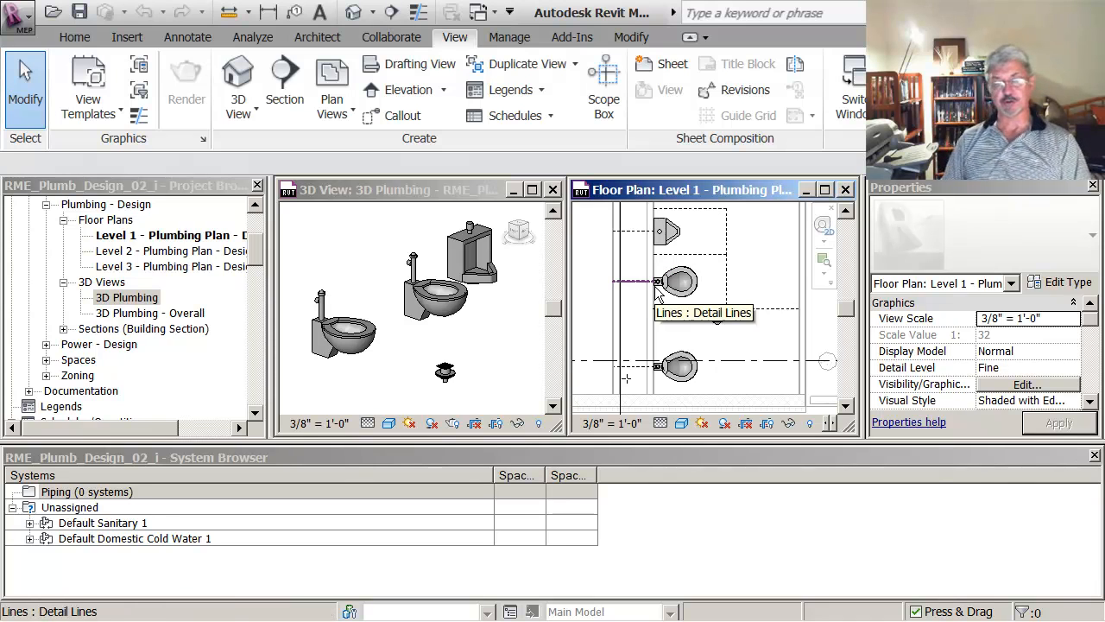
# Window-select the four restroom plumbing fixtures in the Level 1 plan.
pyautogui.click(670, 233)
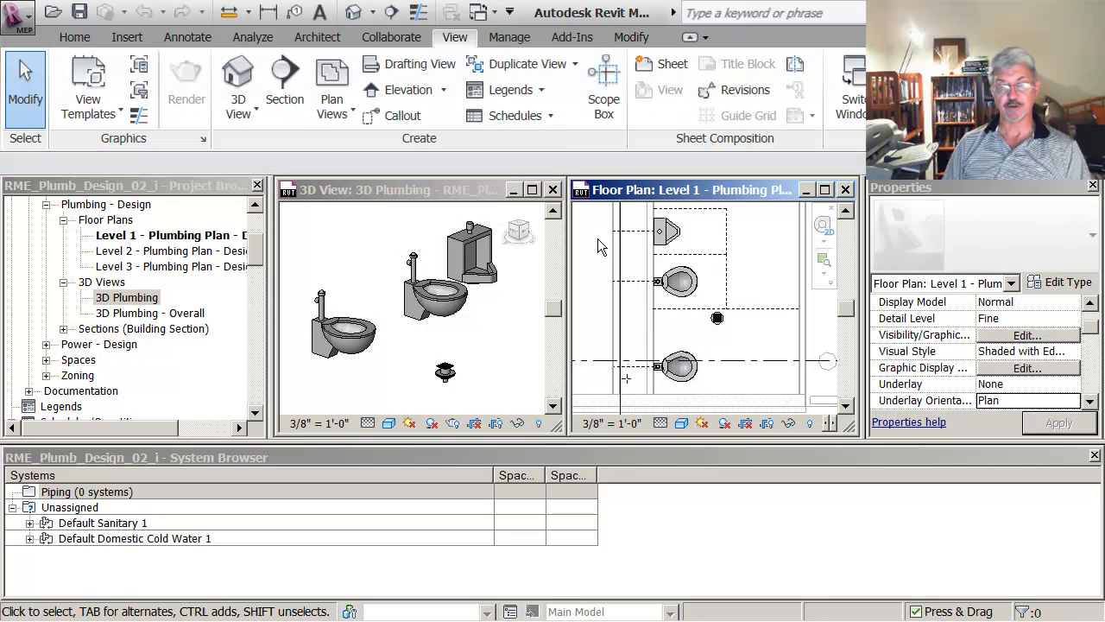
pyautogui.moveTo(635, 217)
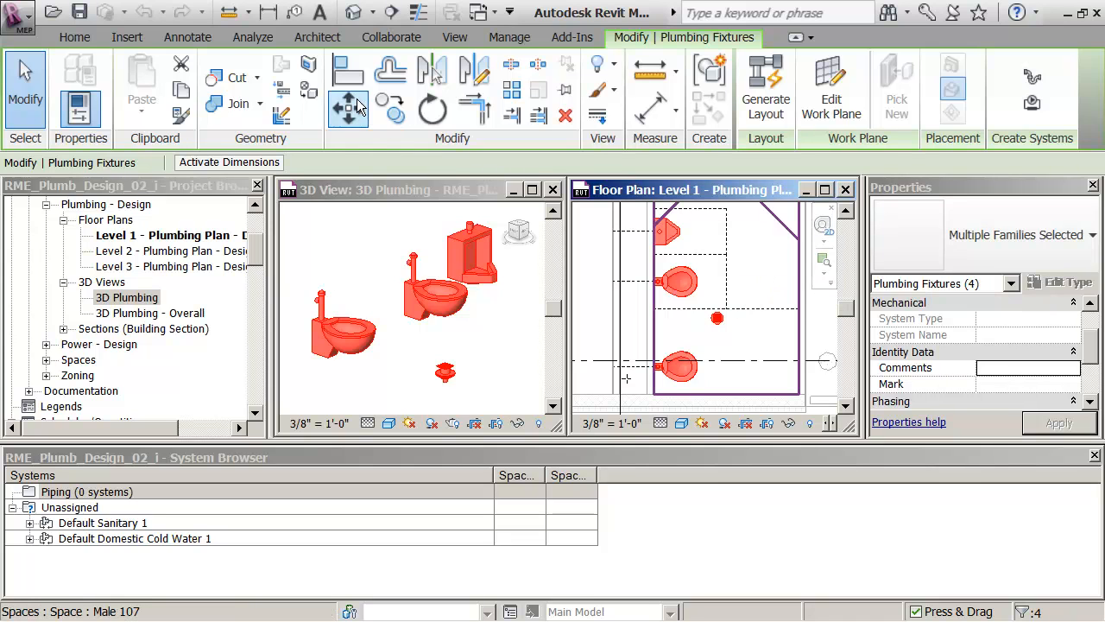
pyautogui.click(252, 37)
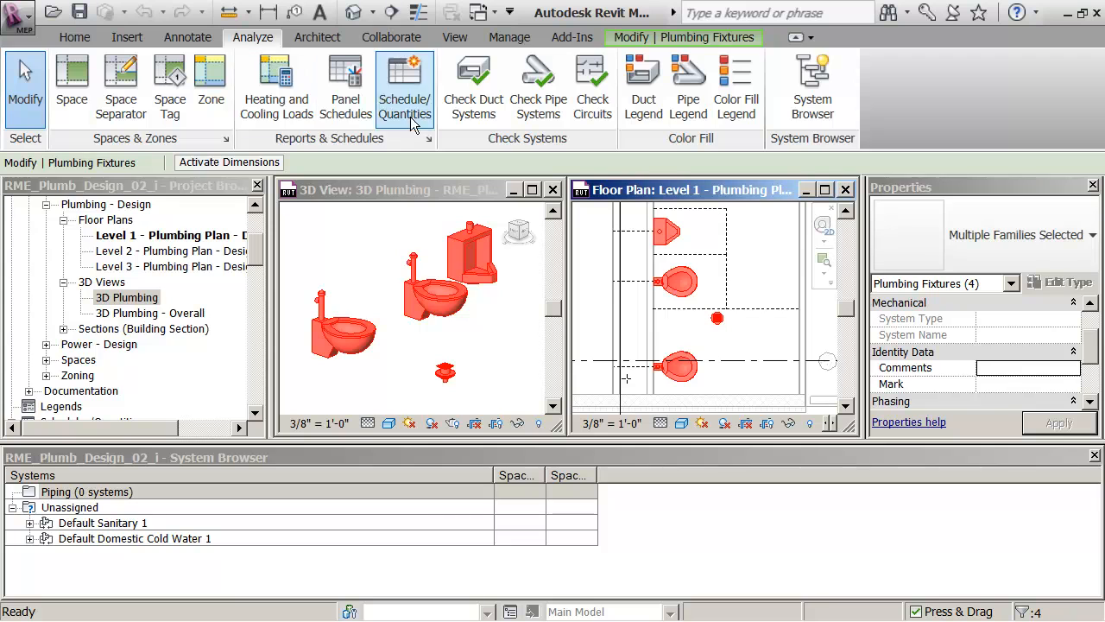
pyautogui.moveTo(812, 86)
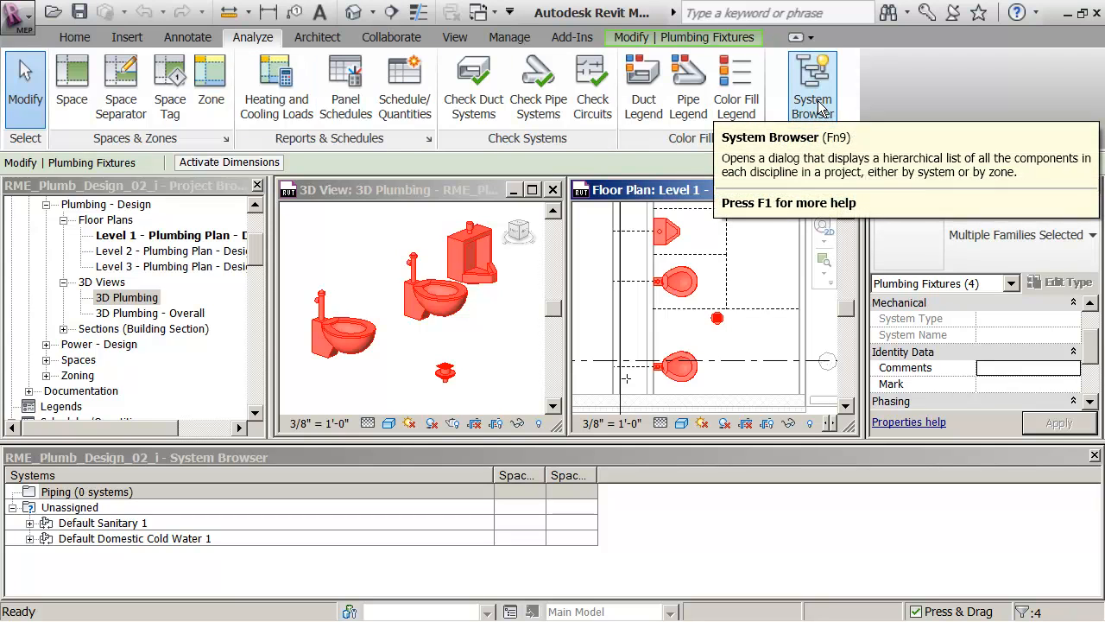
pyautogui.moveTo(812, 86)
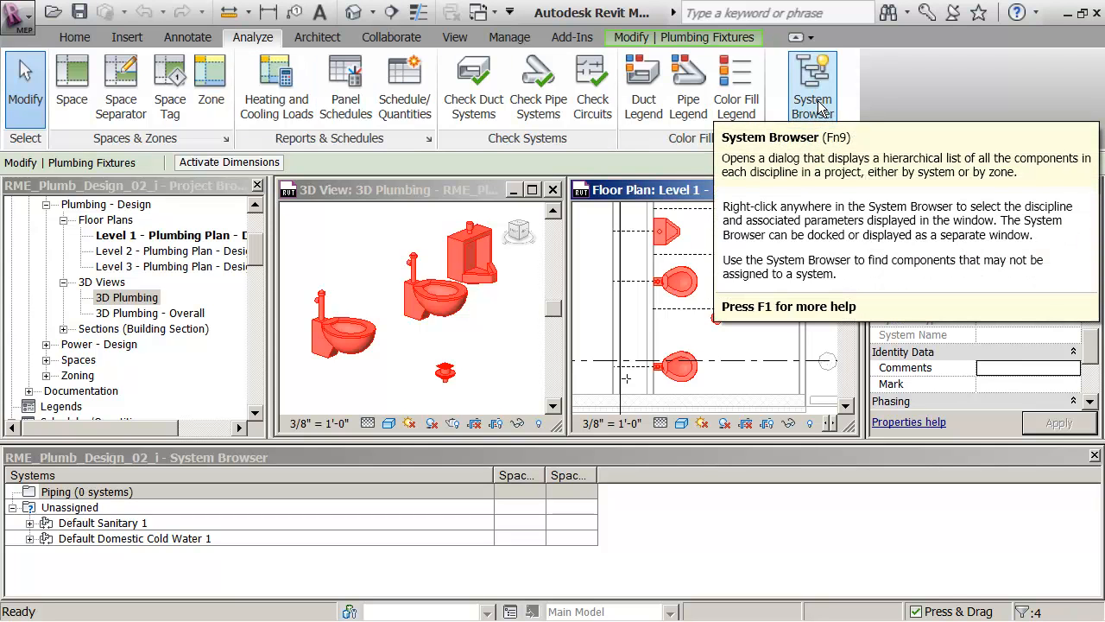
pyautogui.click(665, 232)
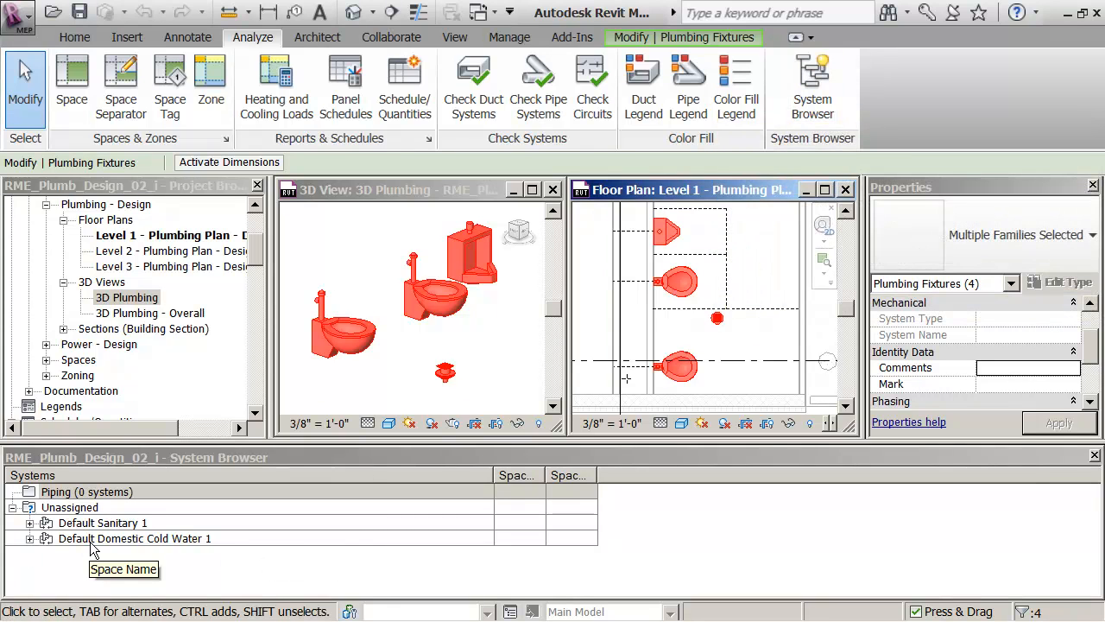
pyautogui.moveTo(93, 552)
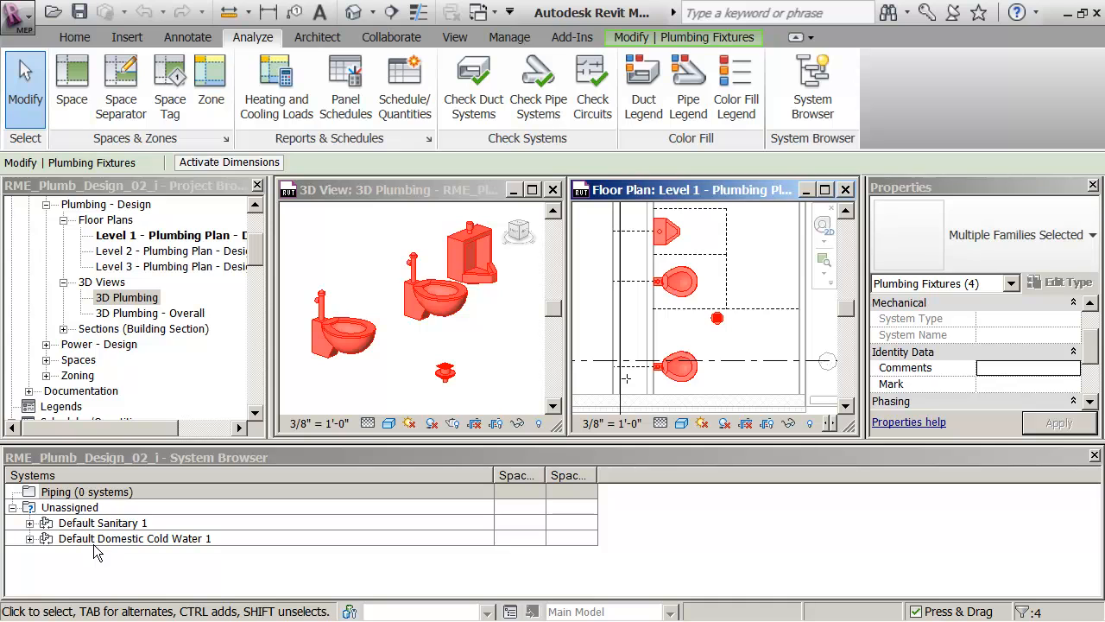
pyautogui.moveTo(643, 83)
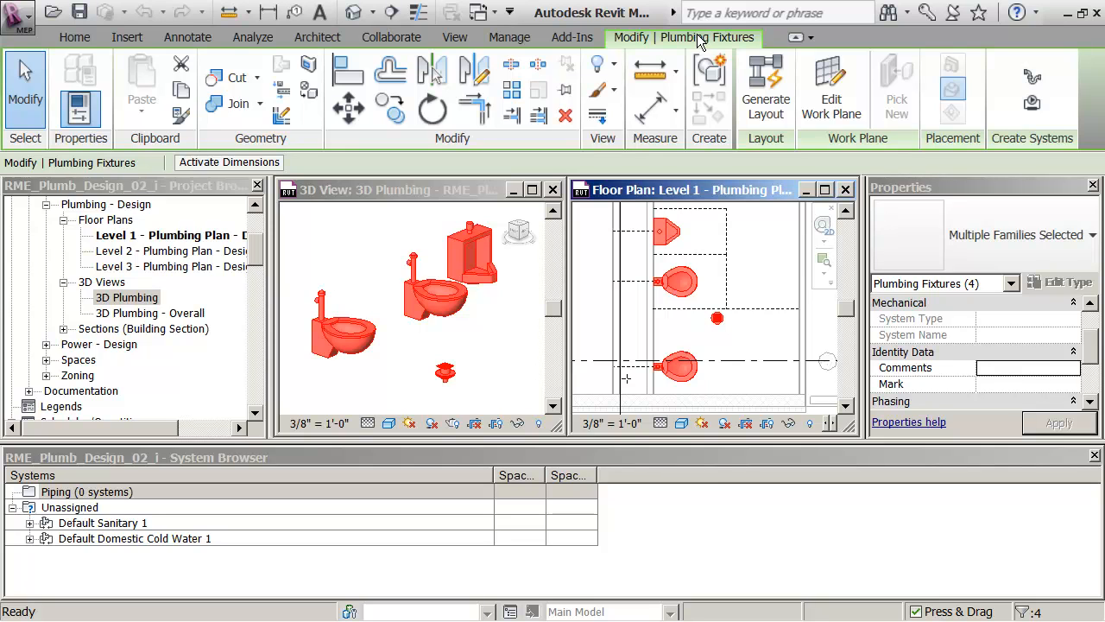
pyautogui.moveTo(853, 47)
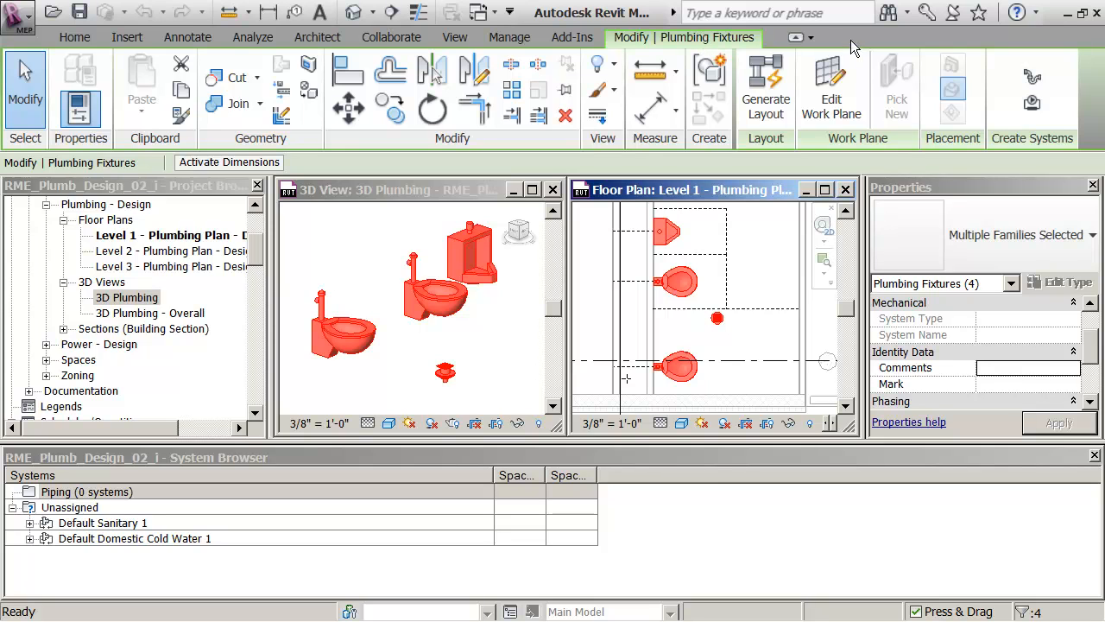
pyautogui.moveTo(1033, 101)
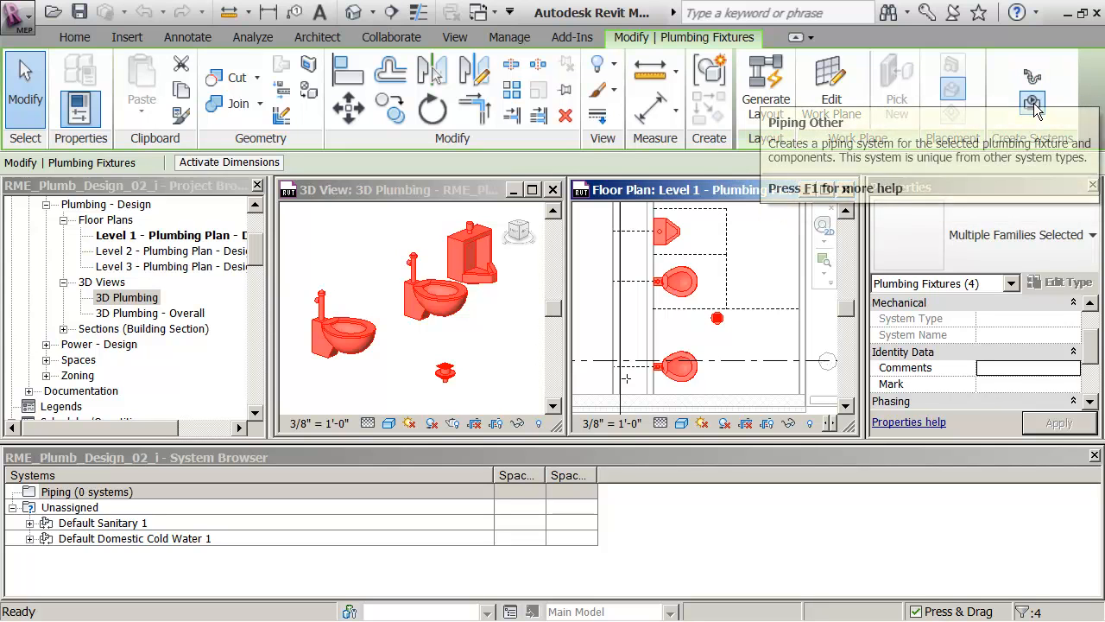
pyautogui.moveTo(1033, 83)
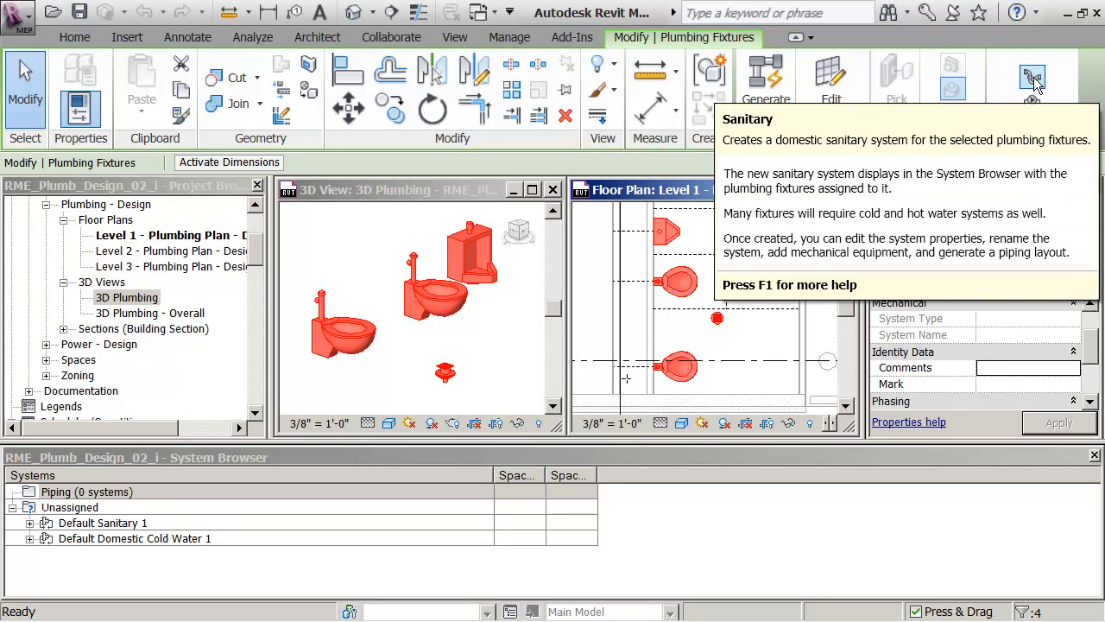
# Create sanitary piping system Sanitary 1 from the selected fixtures.
pyautogui.click(1033, 78)
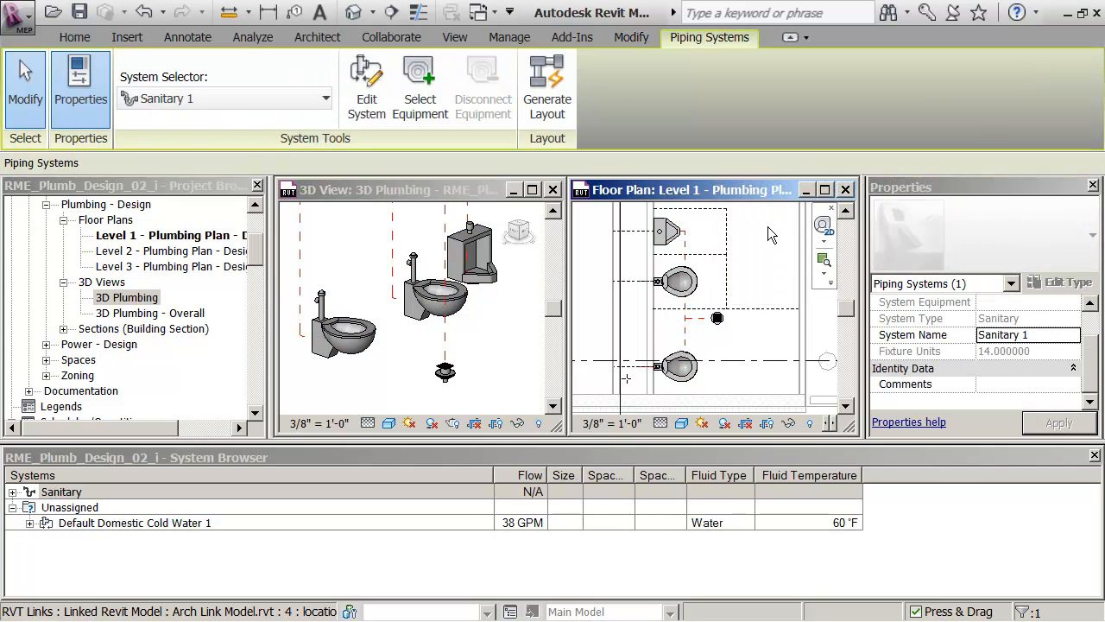
pyautogui.moveTo(774, 231)
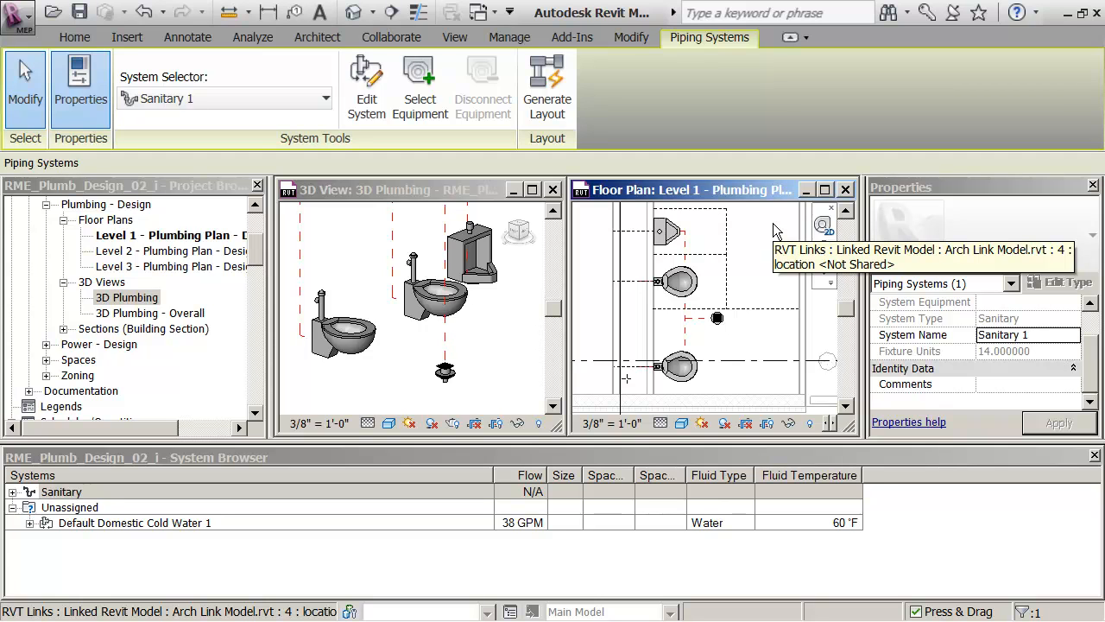
pyautogui.moveTo(366, 90)
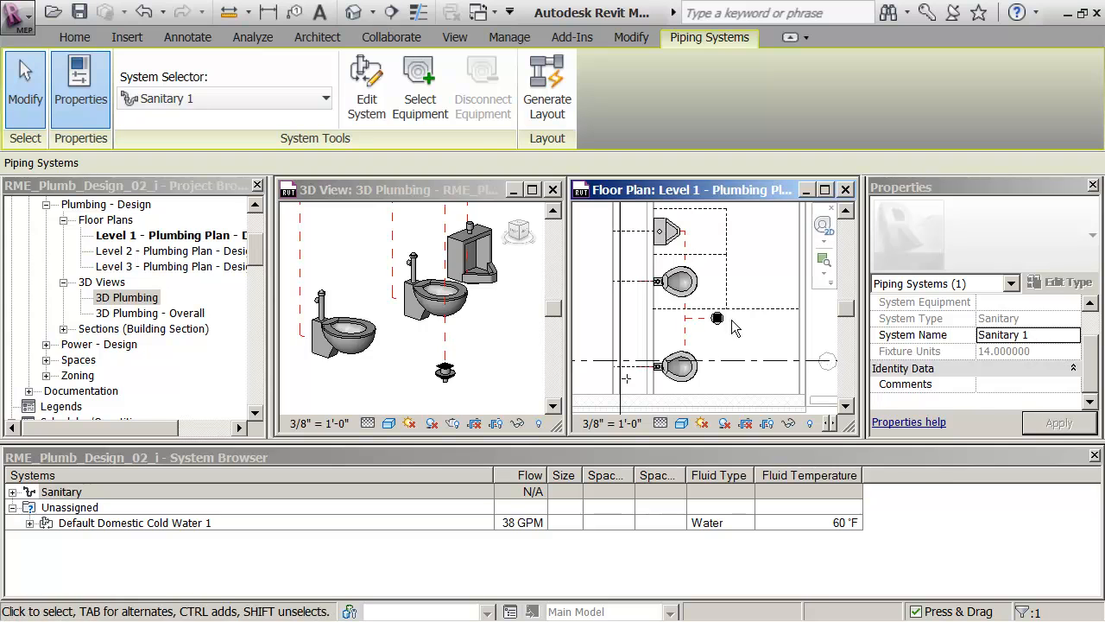
pyautogui.moveTo(367, 86)
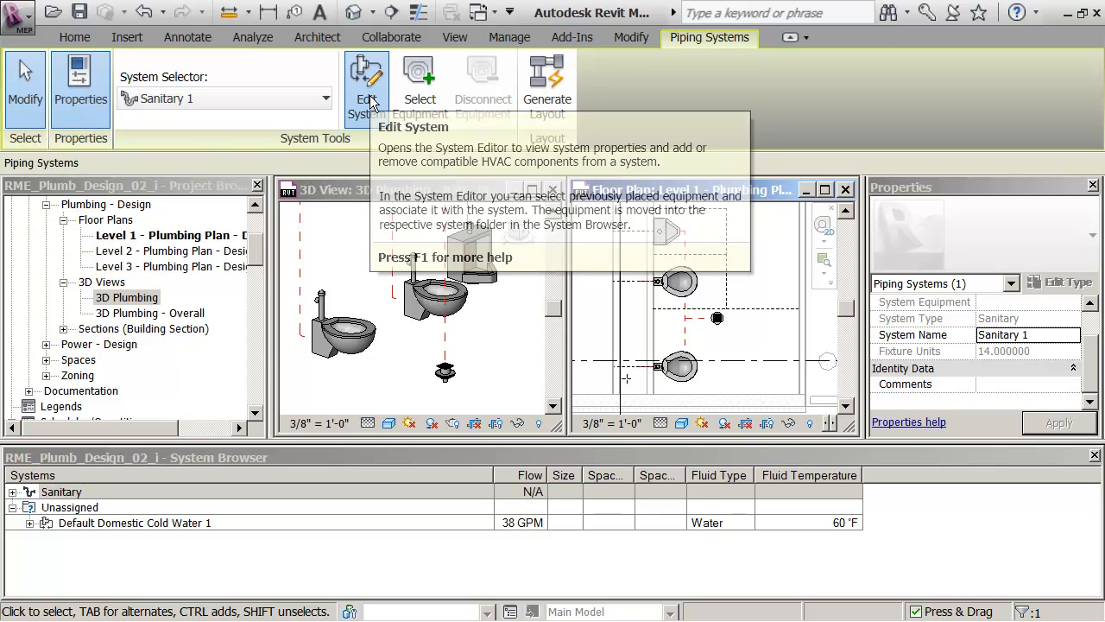
# Enter Edit System mode for the Sanitary 1 piping system.
pyautogui.click(367, 86)
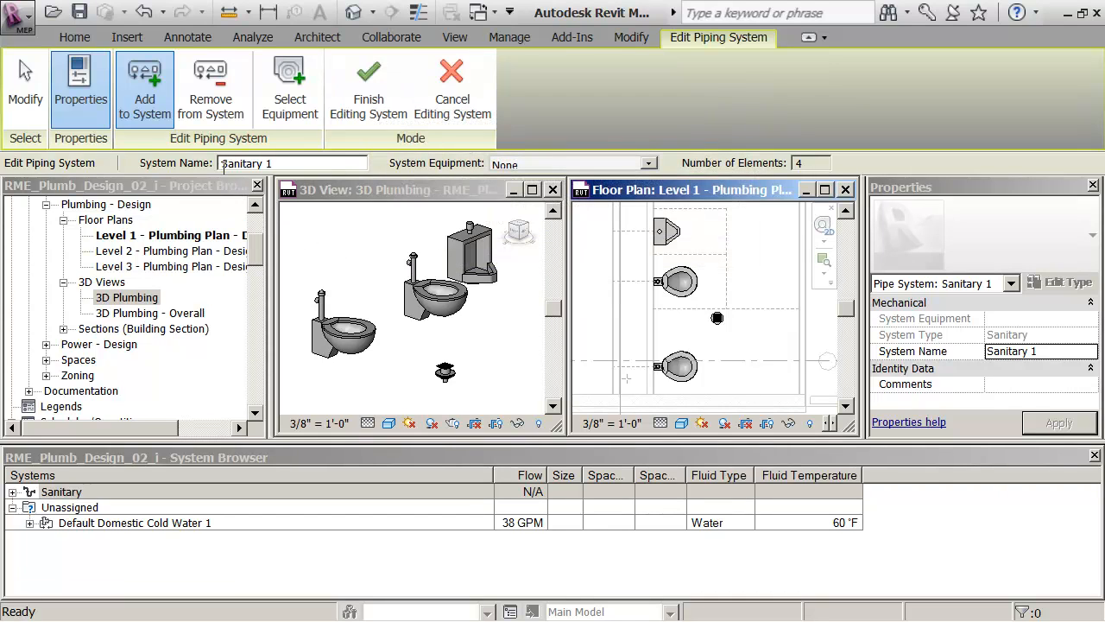
pyautogui.moveTo(145, 86)
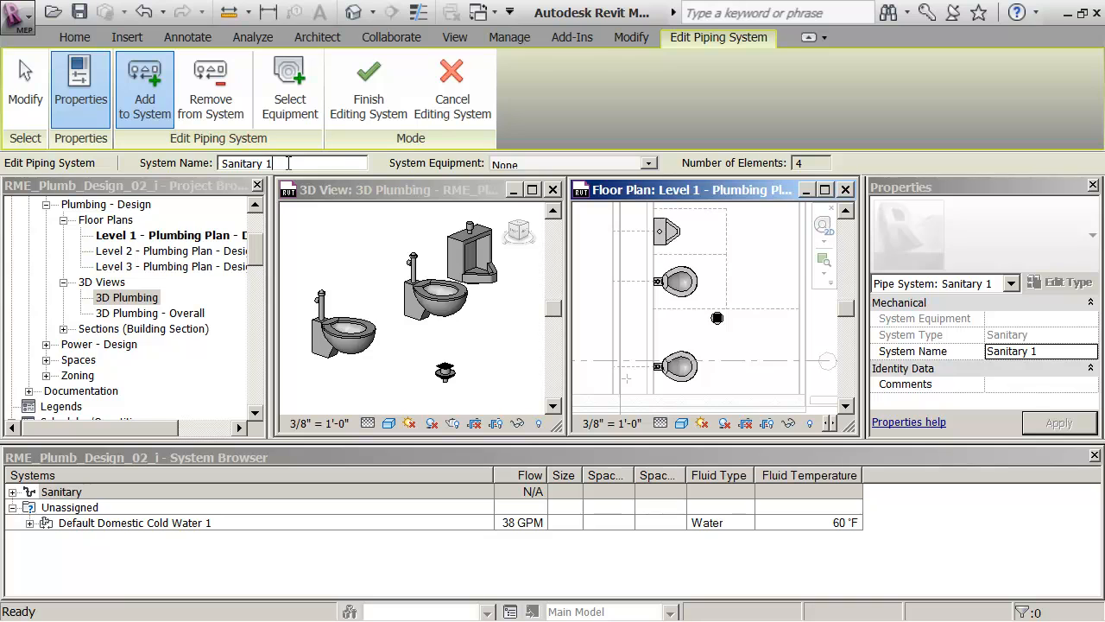
# Rename the system to Sanitary 107 and finish editing it.
pyautogui.press('Backspace')
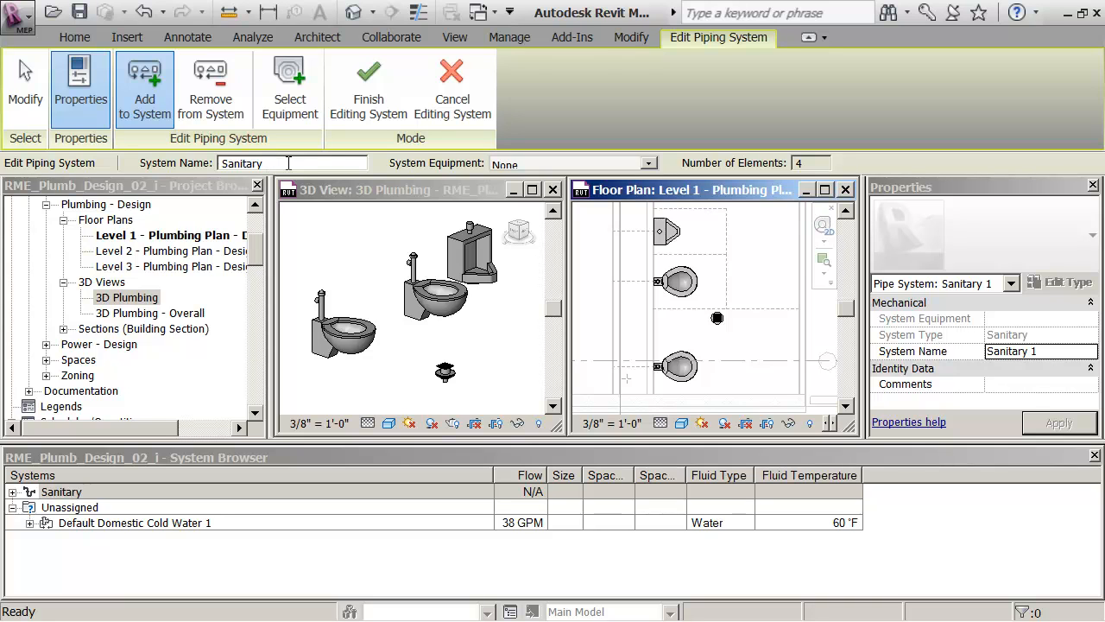
pyautogui.write('10')
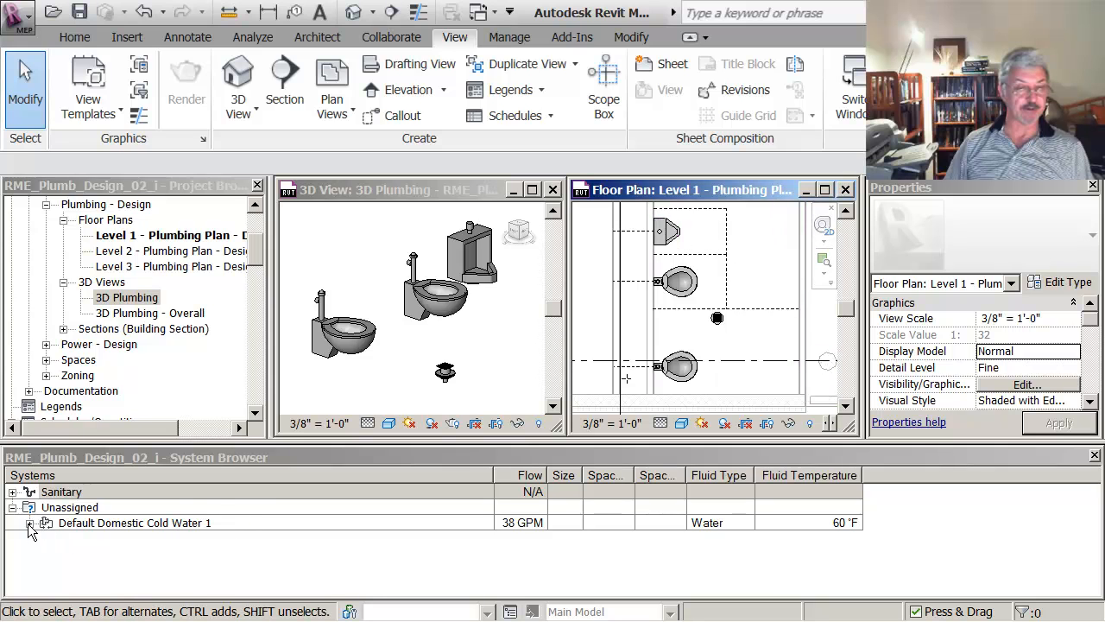
pyautogui.click(45, 522)
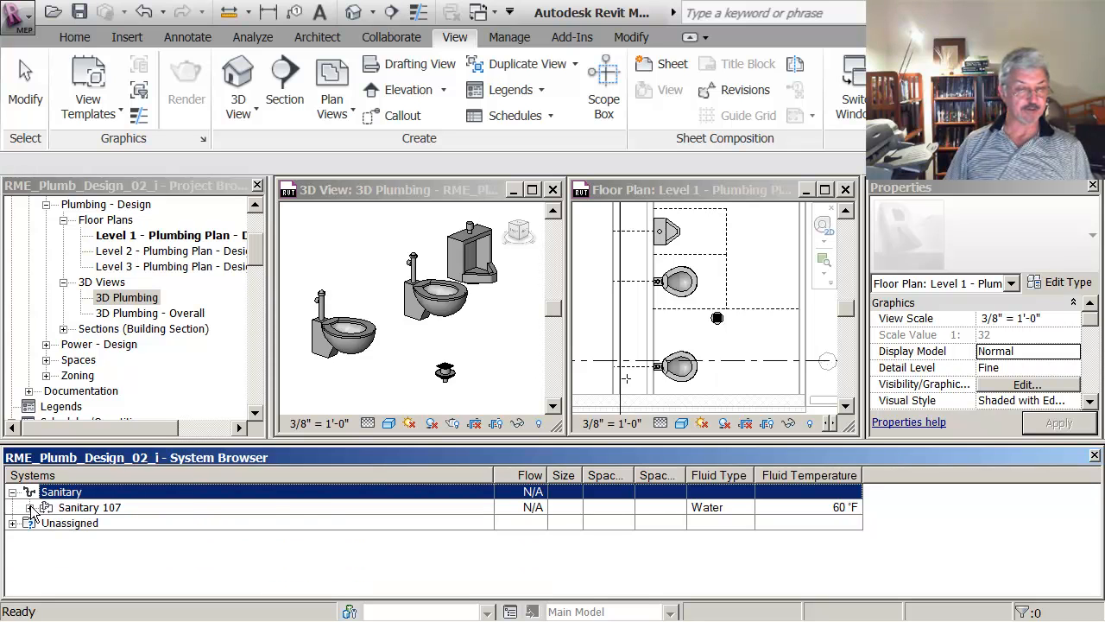
# Expand Sanitary 107 to list its floor drain, urinal and two water closets.
pyautogui.click(47, 507)
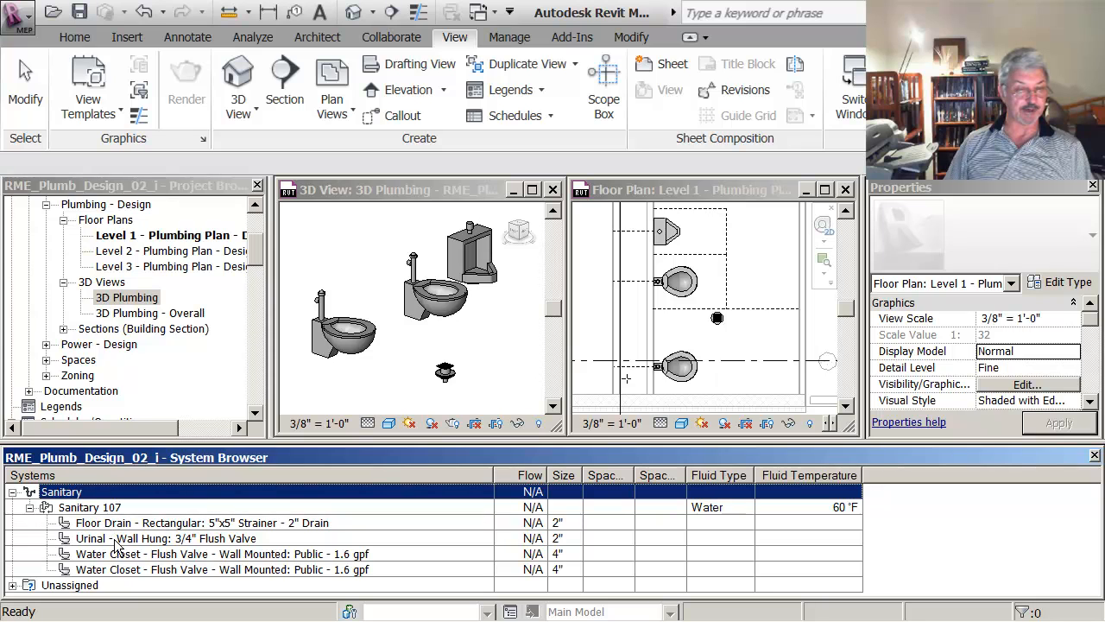